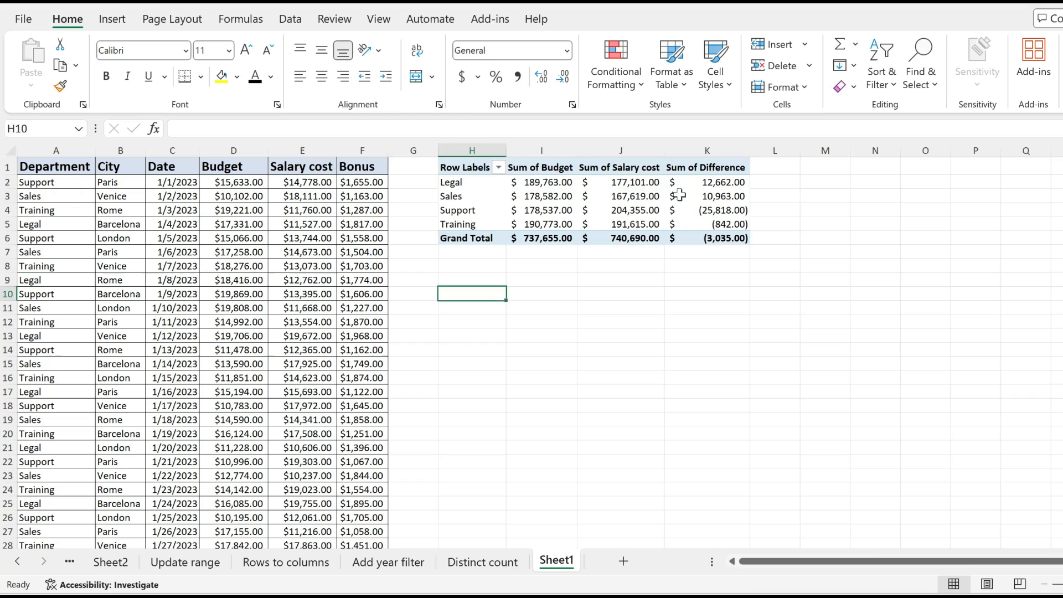
Select a Sum of Difference cell and show the Fields, Items & Sets options under PivotTable Analyze
left_click(706, 197)
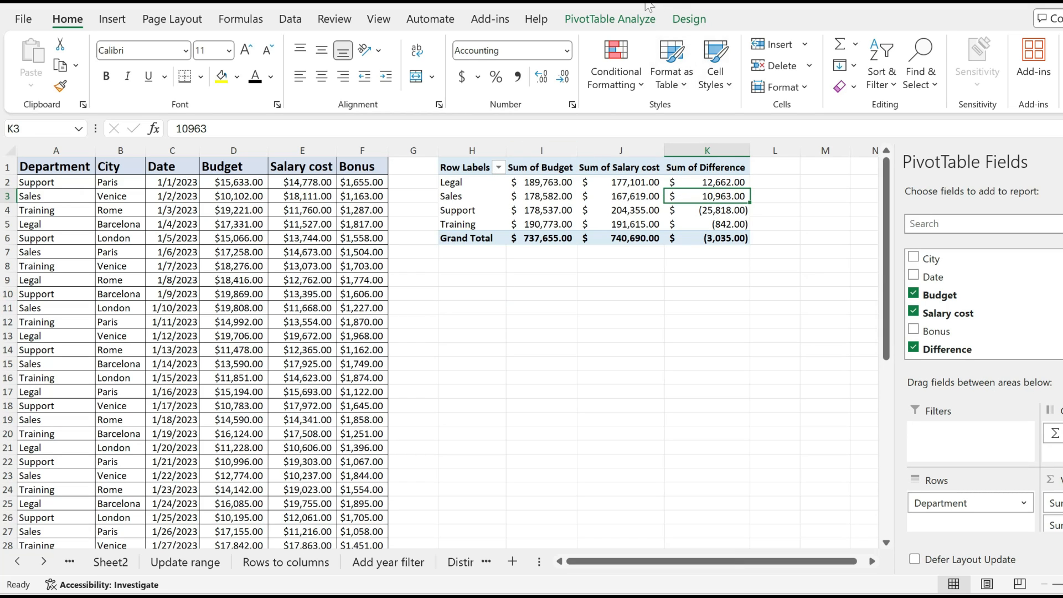
left_click(609, 17)
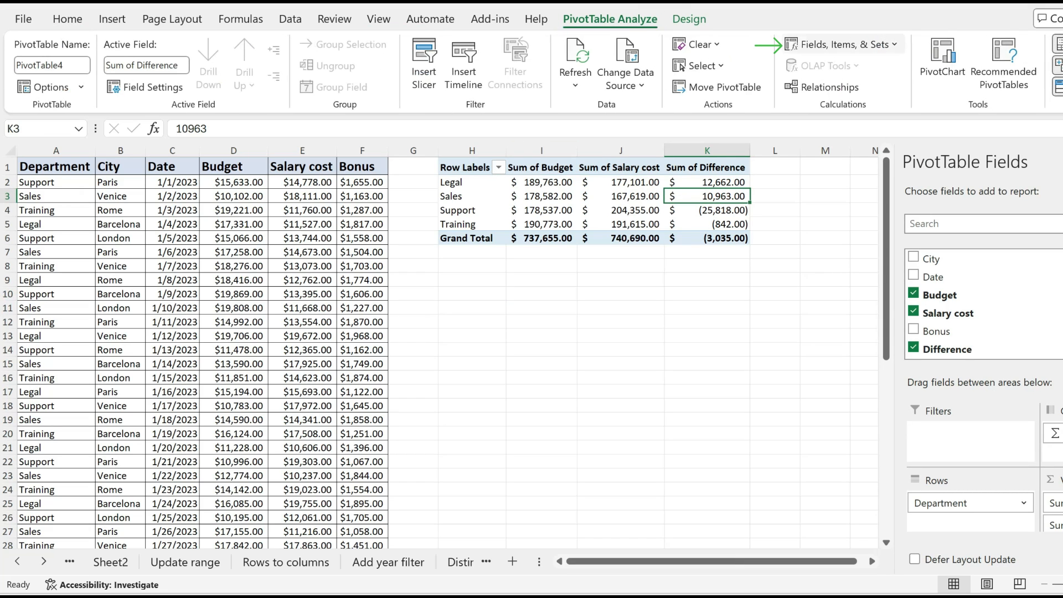
left_click(840, 44)
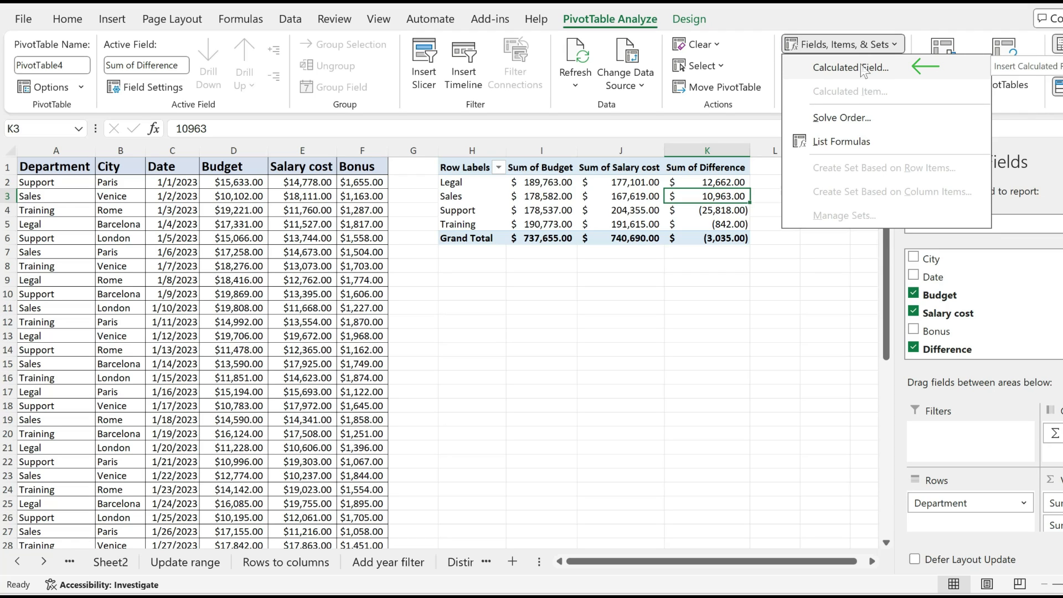
Choose Calculated Field and pick the existing Difference field (Budget minus Salary cost)
left_click(848, 67)
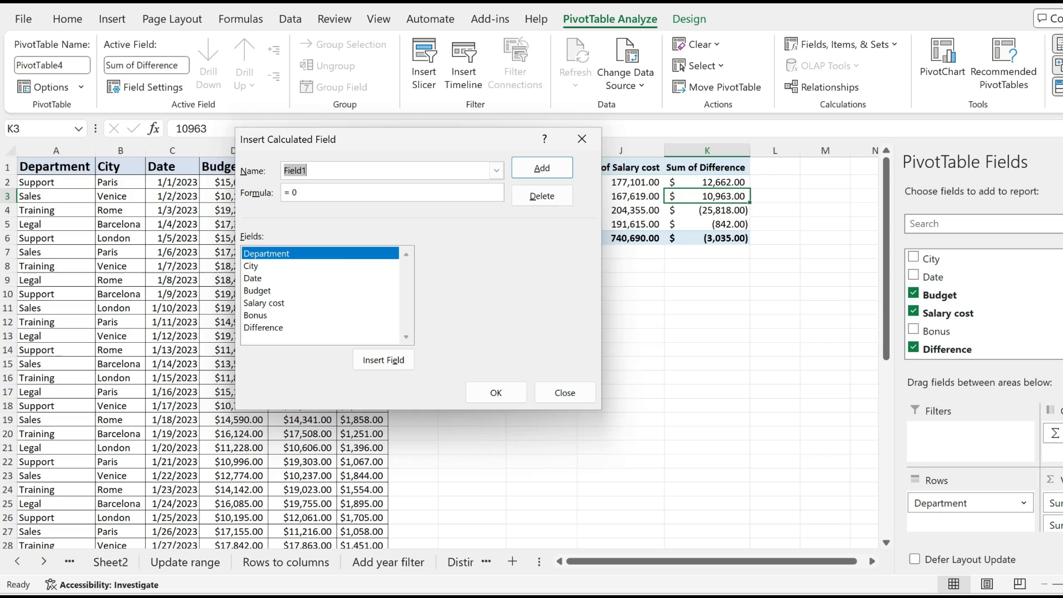
left_click(496, 170)
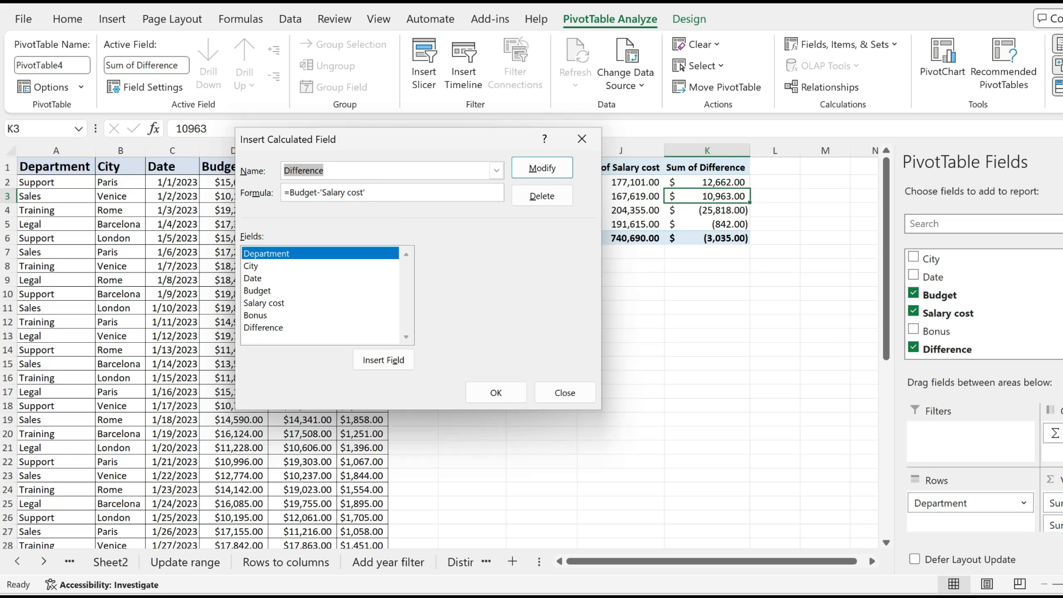
mouse_move(536, 217)
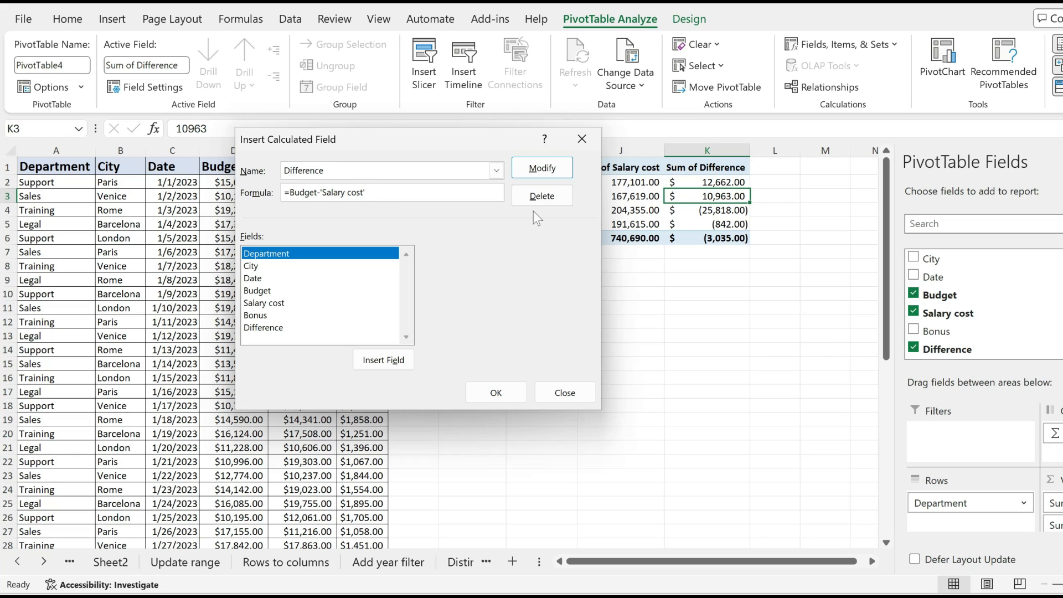
Change Difference to Budget - Salary cost - Bonus and apply it to recalculate column K
type("- Bonus")
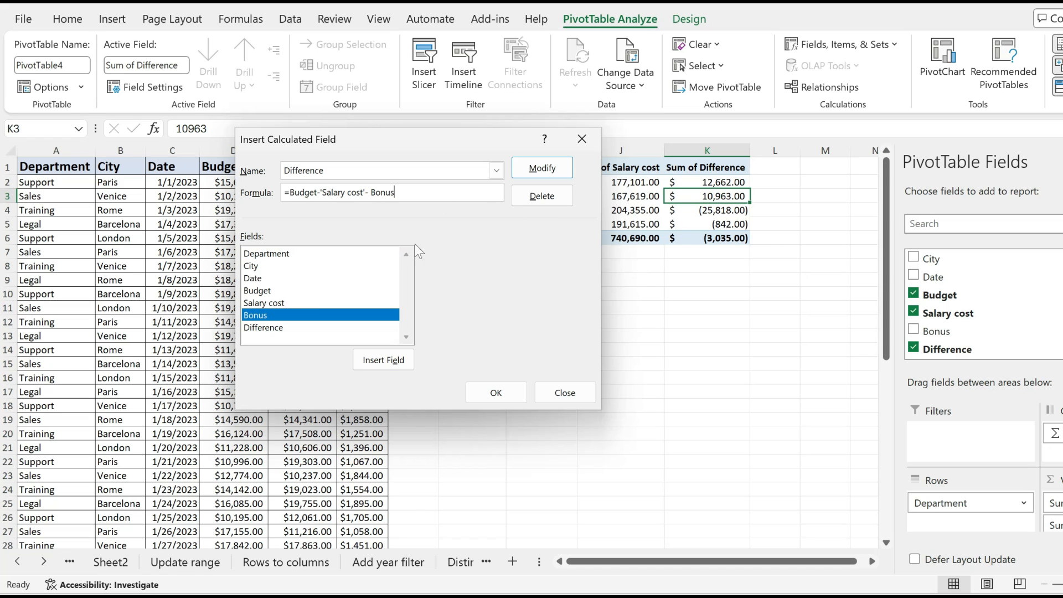
left_click(496, 392)
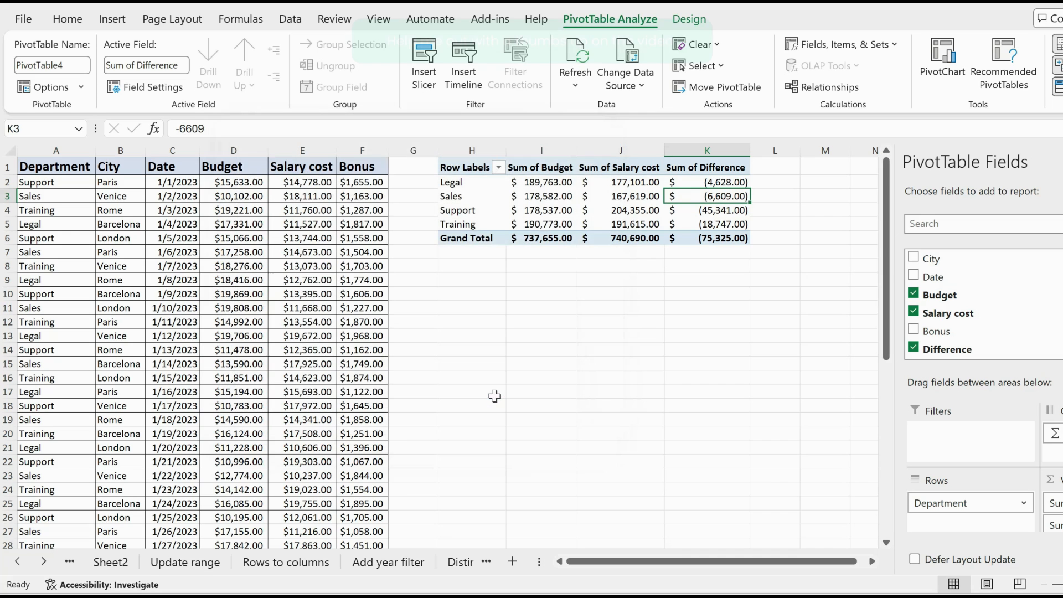
left_click_drag(707, 181, 707, 238)
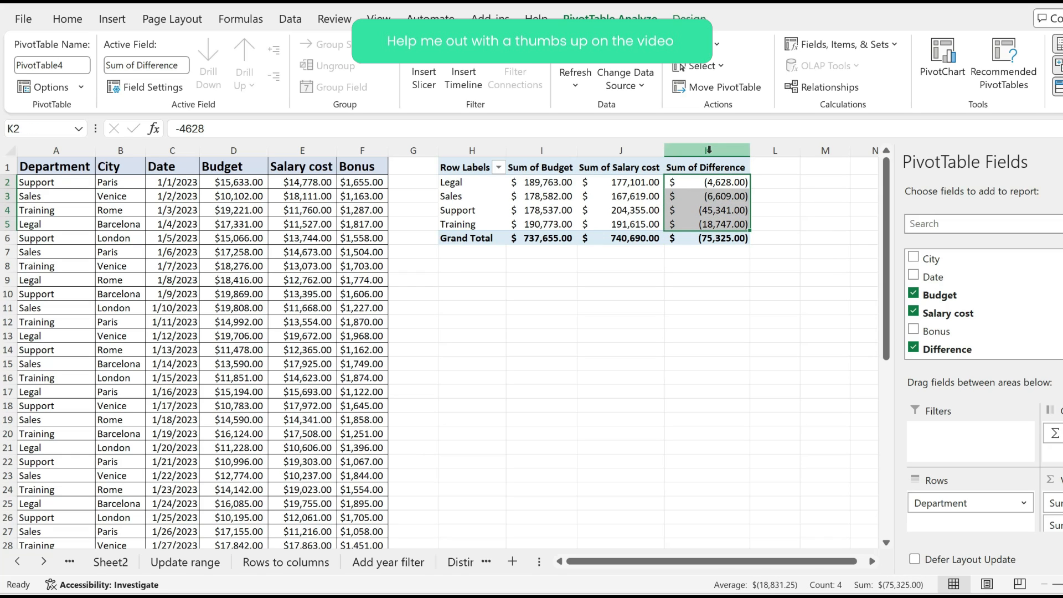
left_click(706, 151)
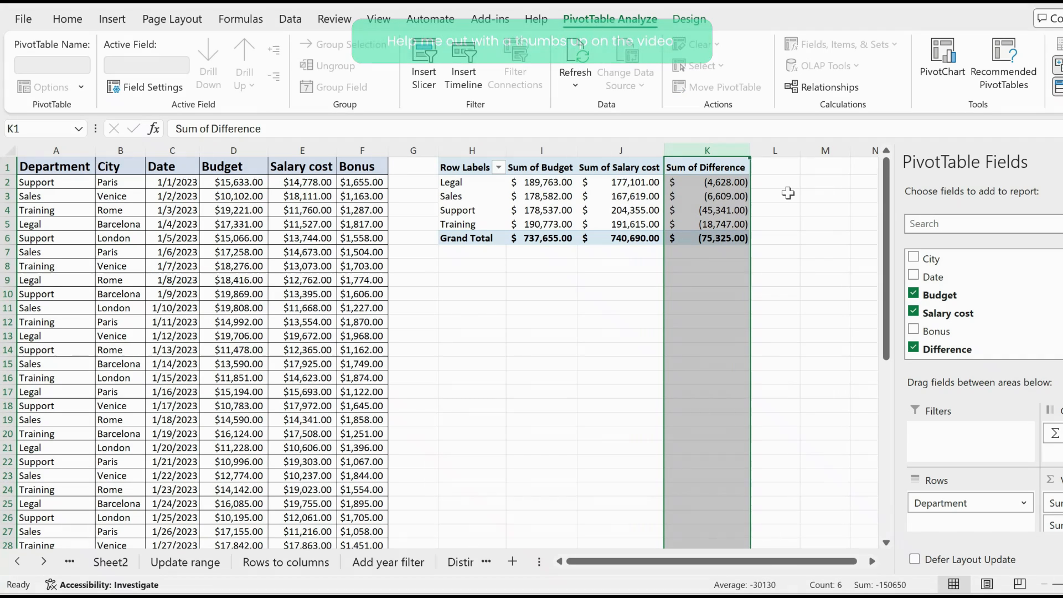